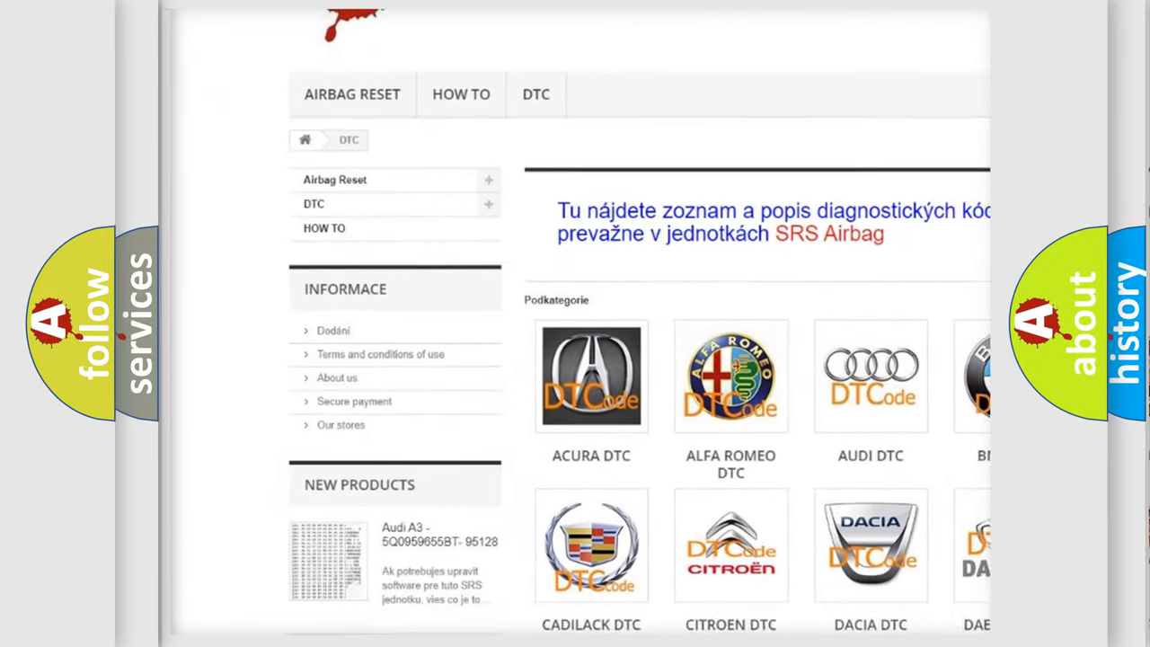
Scroll down past the car-brand logo grid to the table of diagnostic trouble codes
scroll(down, 3)
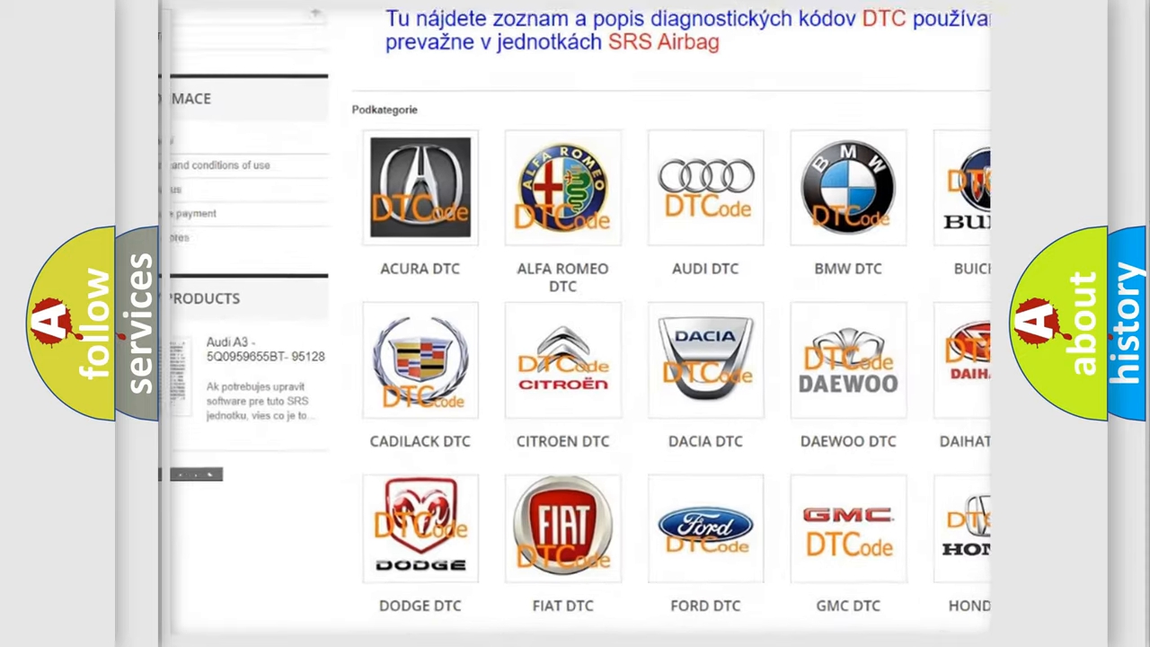
scroll(down, 3)
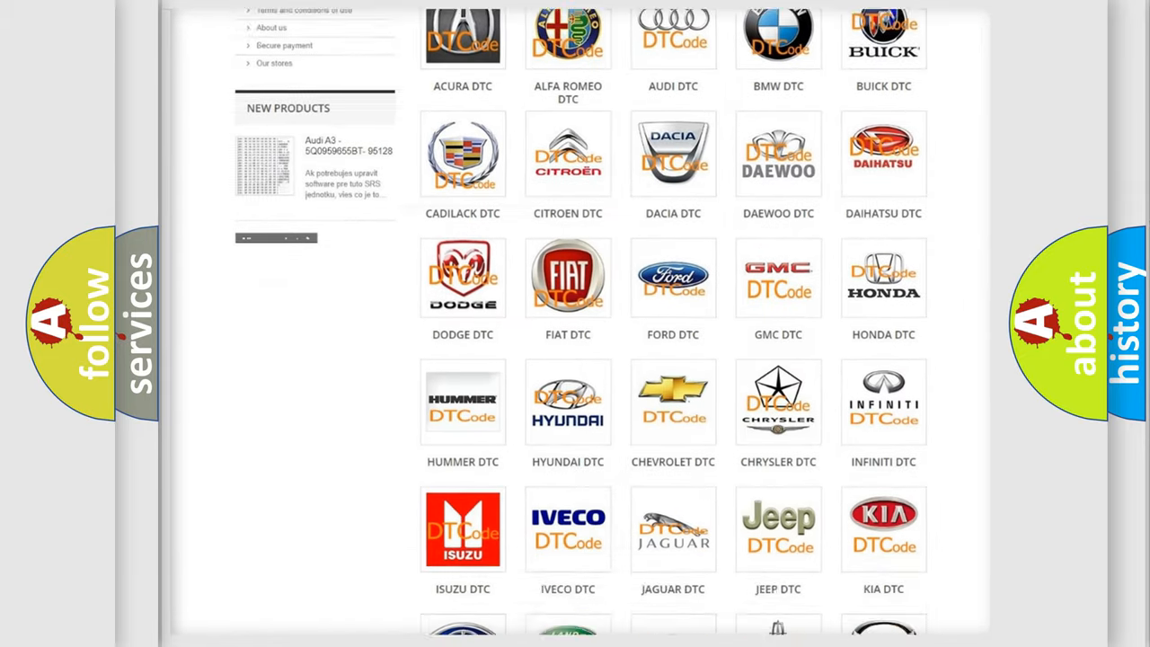
scroll(down, 3)
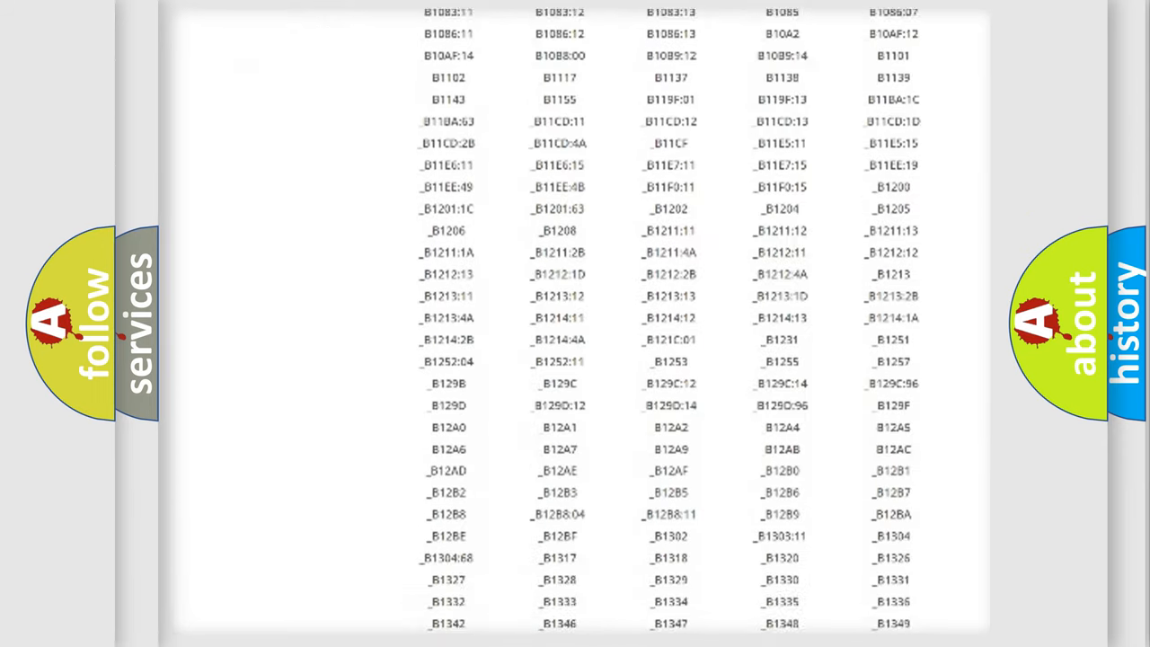
scroll(down, 3)
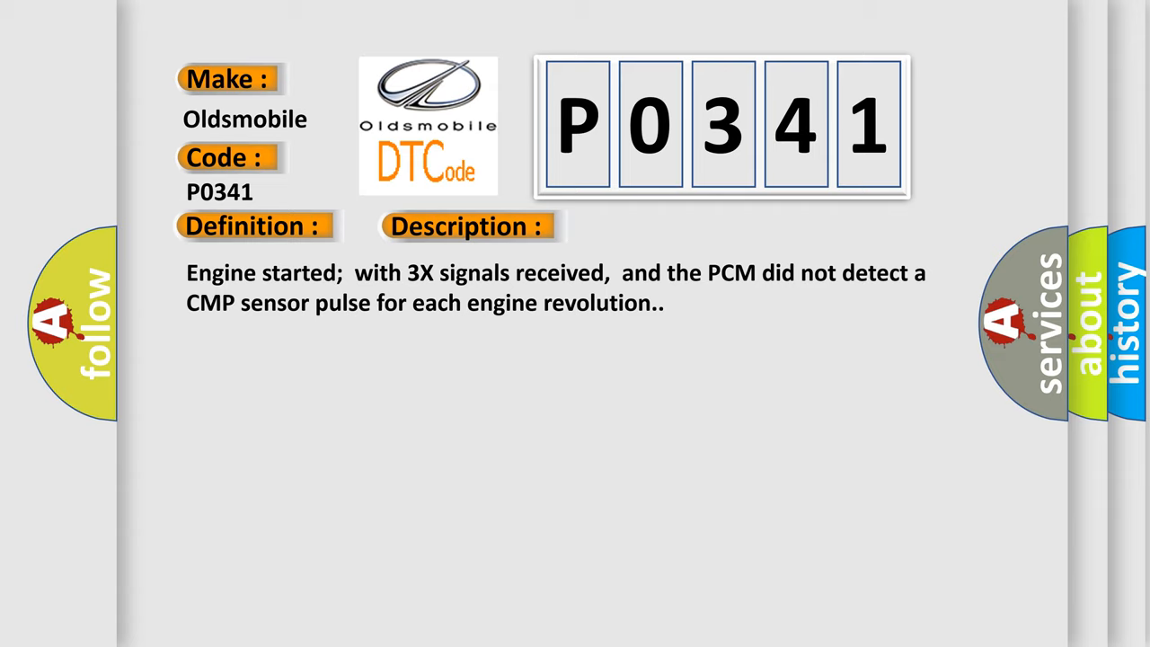
Advance the slide to show P0341 causes: CMP sensor circuit faults, EMI wiring, damaged sensor, failed PCM
click(661, 227)
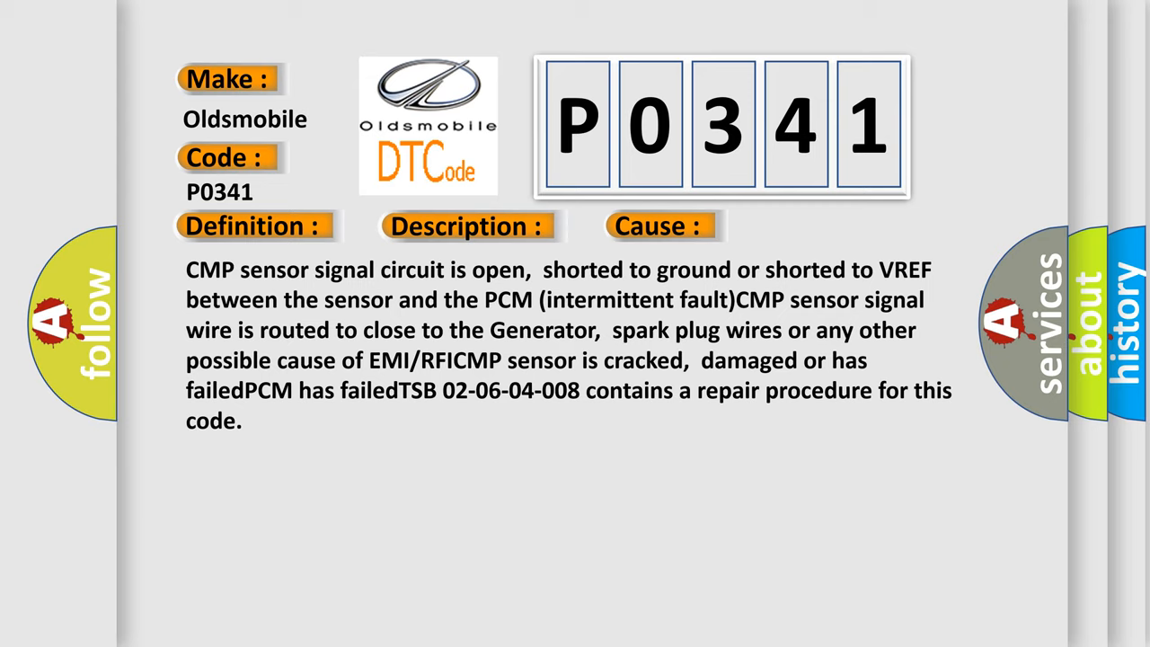